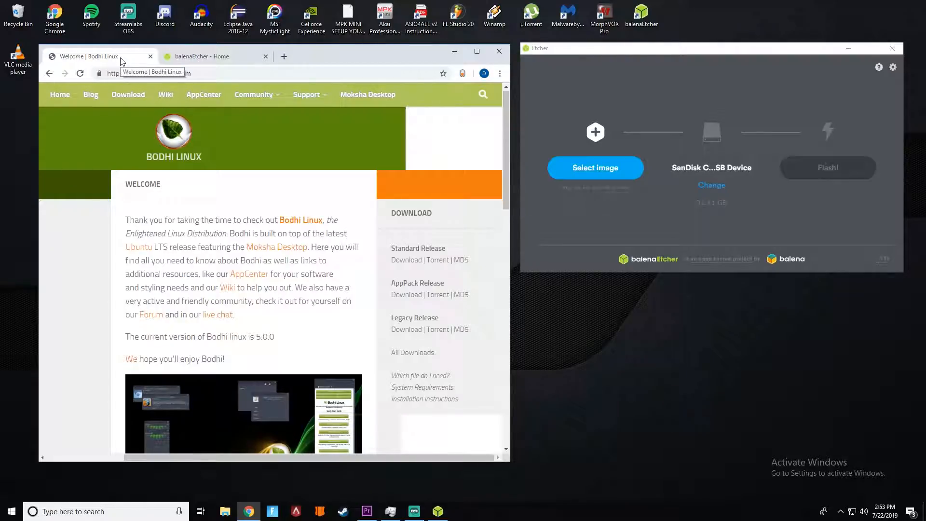
From the Bodhi Linux home page, begin downloading the Standard Release bodhi-5.0.0-64.iso via SourceForge
{"action": "left_click", "coordinate": [206, 56]}
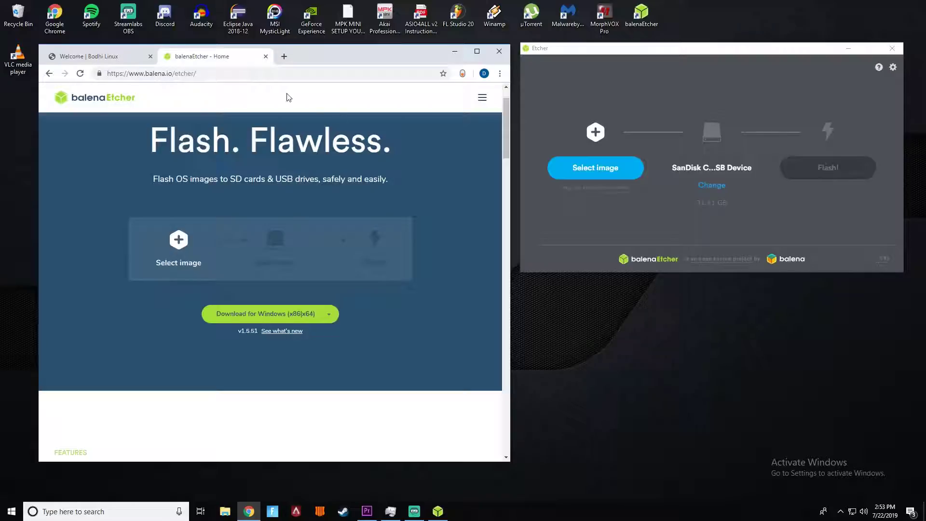
{"action": "left_click", "coordinate": [94, 56]}
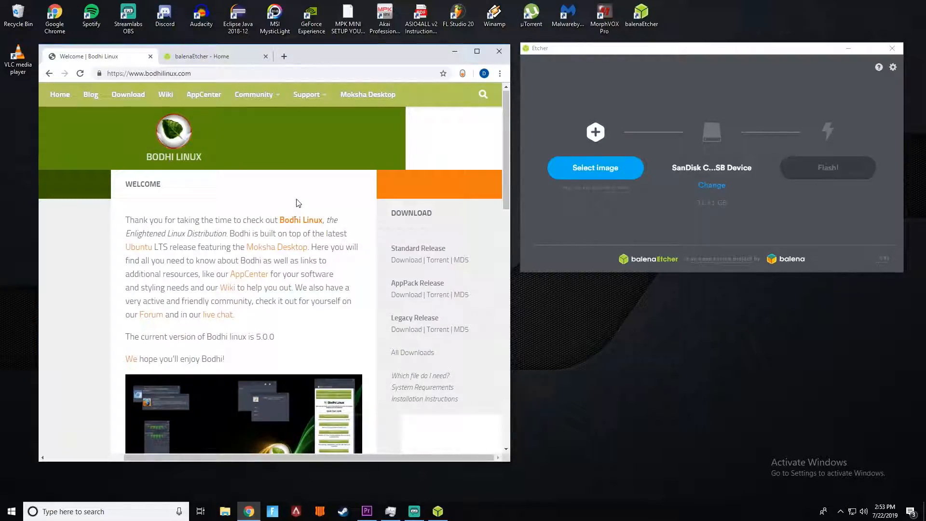
{"action": "mouse_move", "coordinate": [395, 272]}
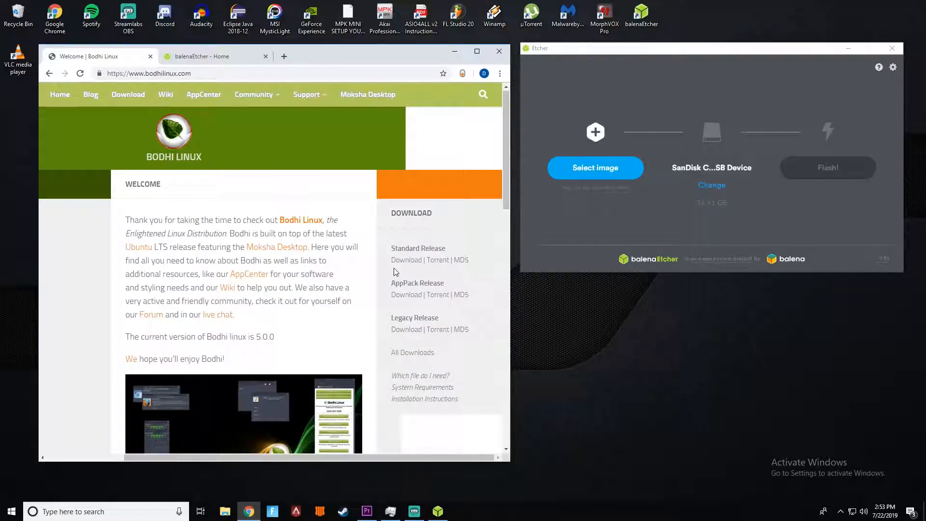
{"action": "left_click", "coordinate": [406, 259]}
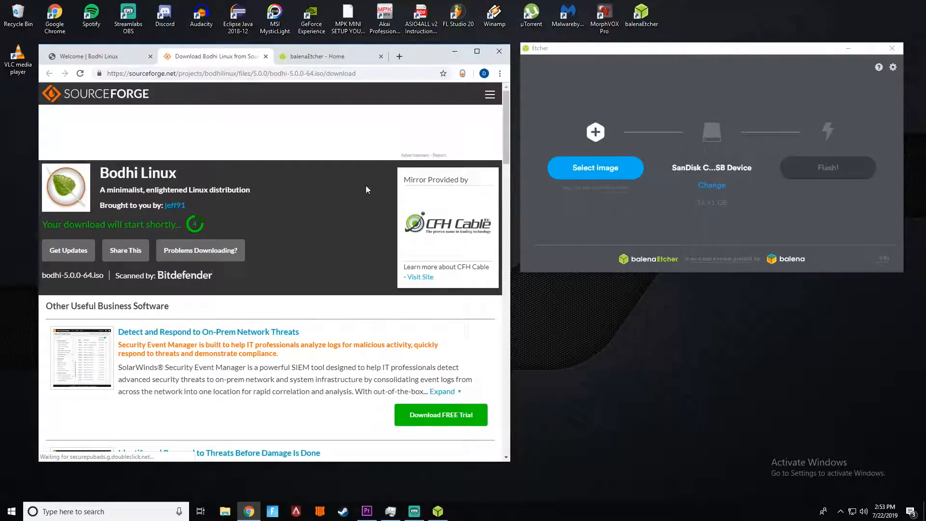
Download the balenaEtcher Windows (x86|x64) installer and launch it from the download bar
{"action": "left_click", "coordinate": [317, 56]}
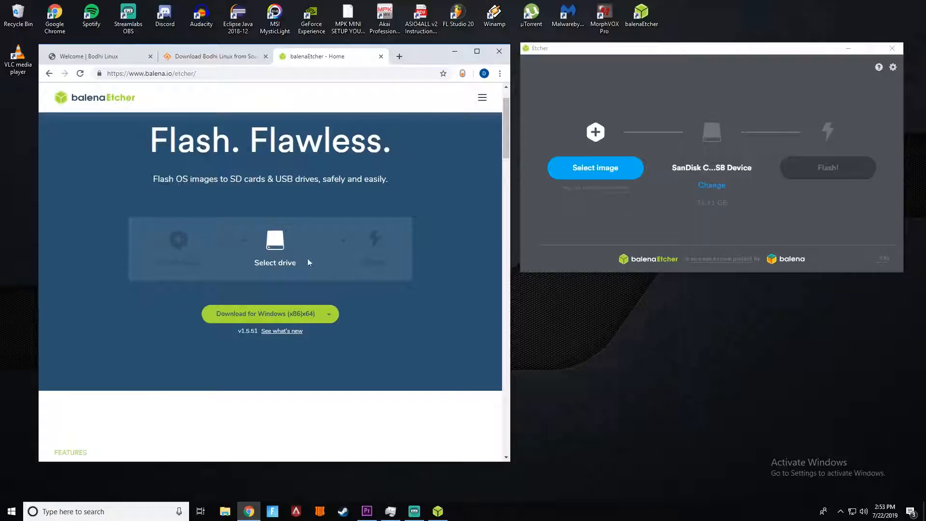
{"action": "mouse_move", "coordinate": [297, 322]}
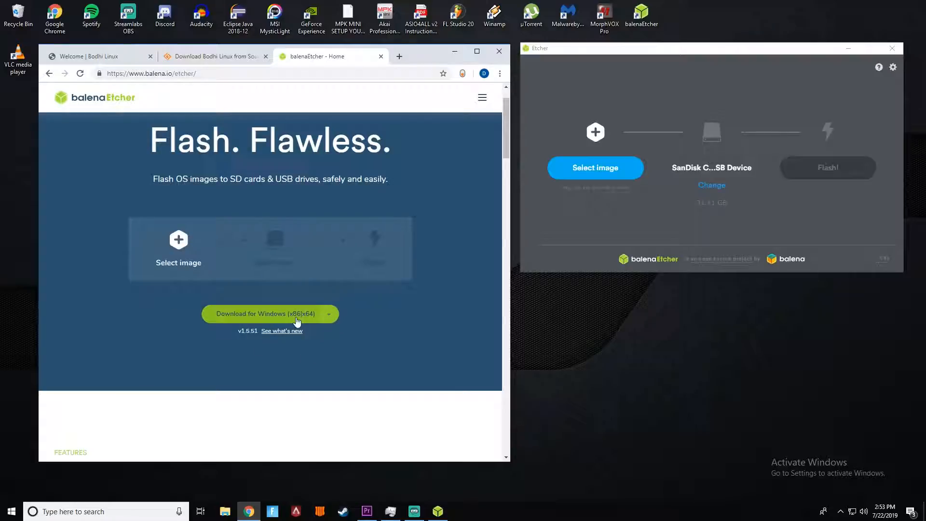
{"action": "left_click", "coordinate": [264, 314]}
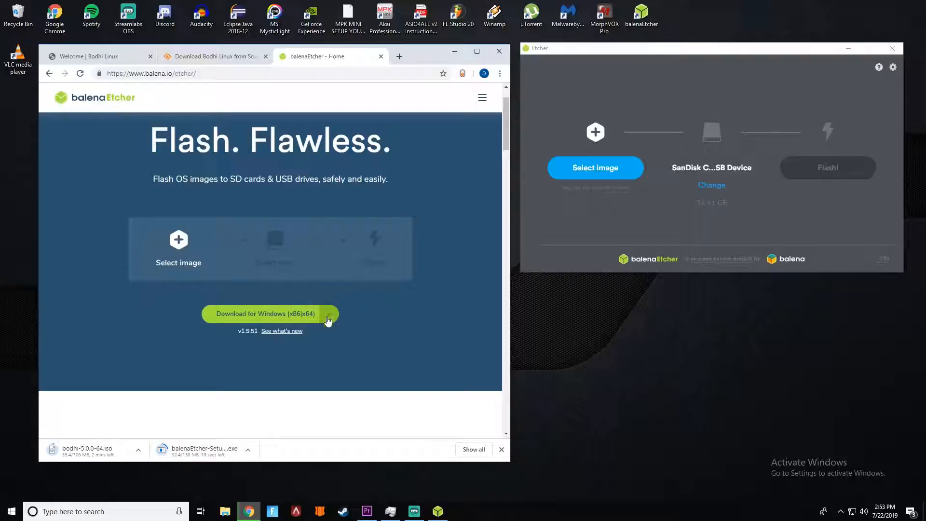
{"action": "mouse_move", "coordinate": [153, 406]}
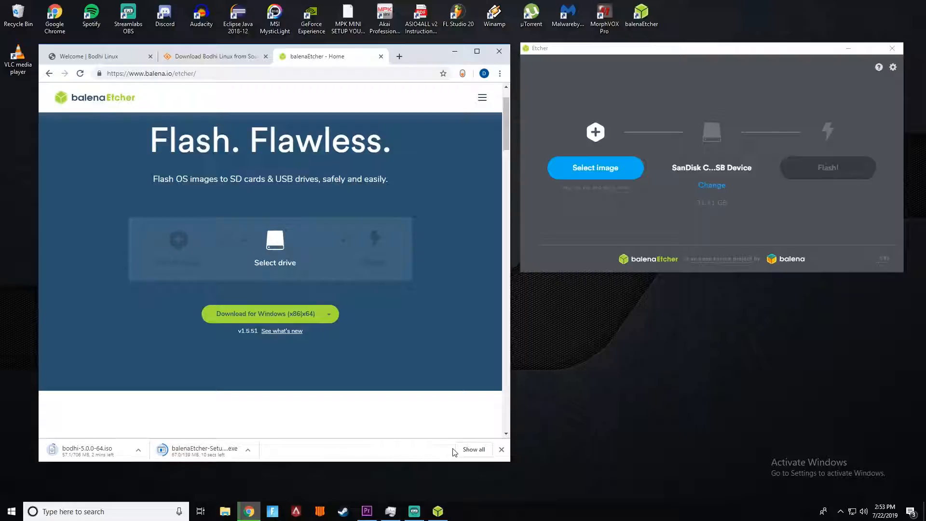
{"action": "left_click", "coordinate": [891, 48]}
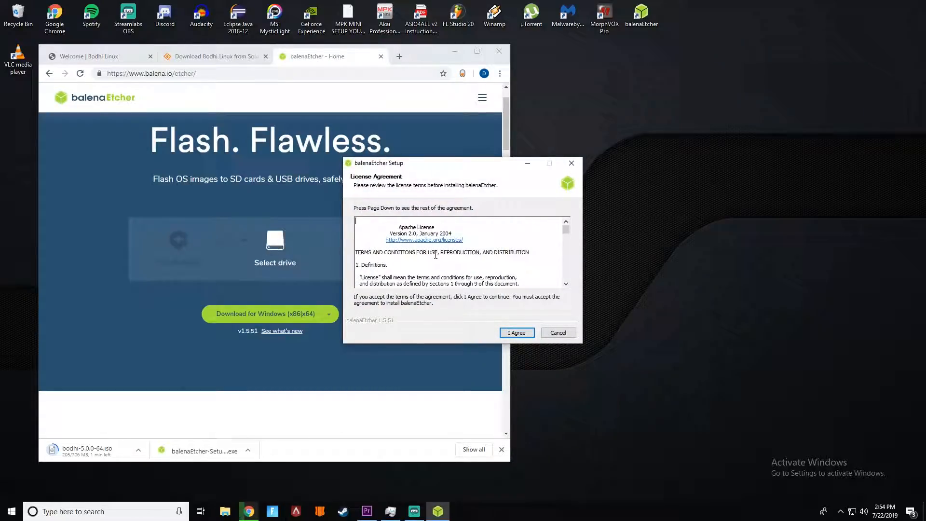
Agree to the license so balenaEtcher installs and opens with the SanDisk drive detected
{"action": "left_click", "coordinate": [515, 333]}
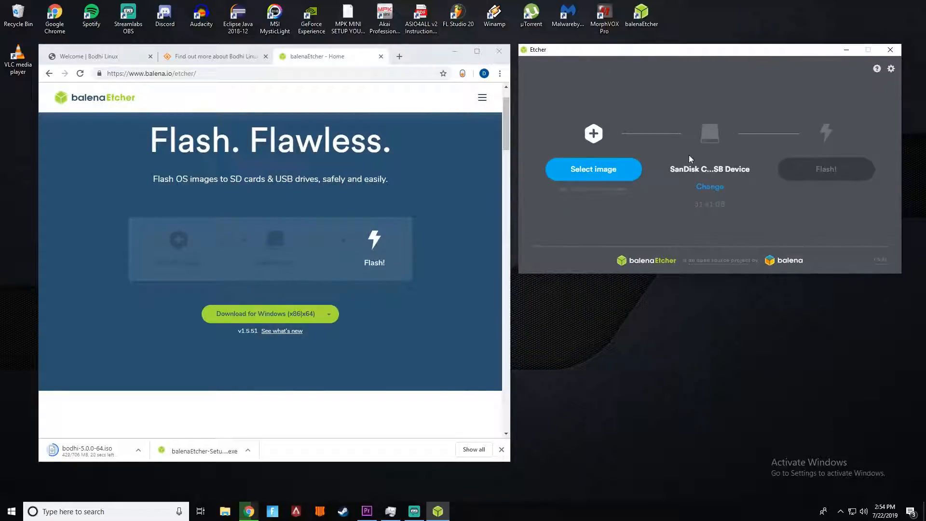
{"action": "left_click", "coordinate": [709, 186]}
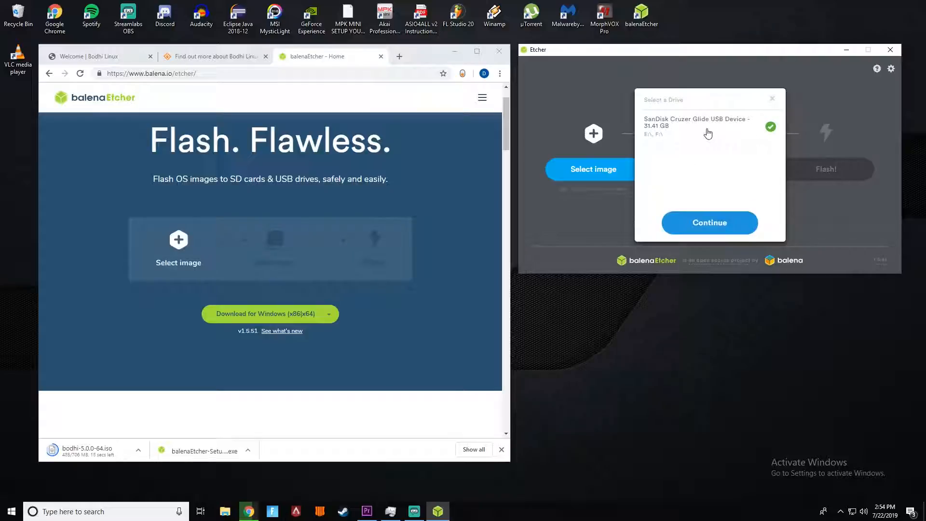
{"action": "left_click", "coordinate": [709, 223]}
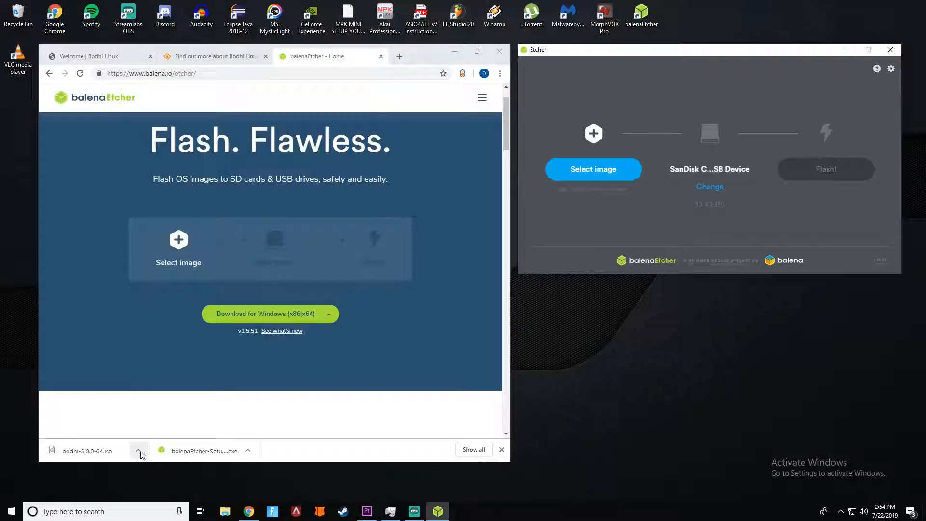
{"action": "mouse_move", "coordinate": [593, 170]}
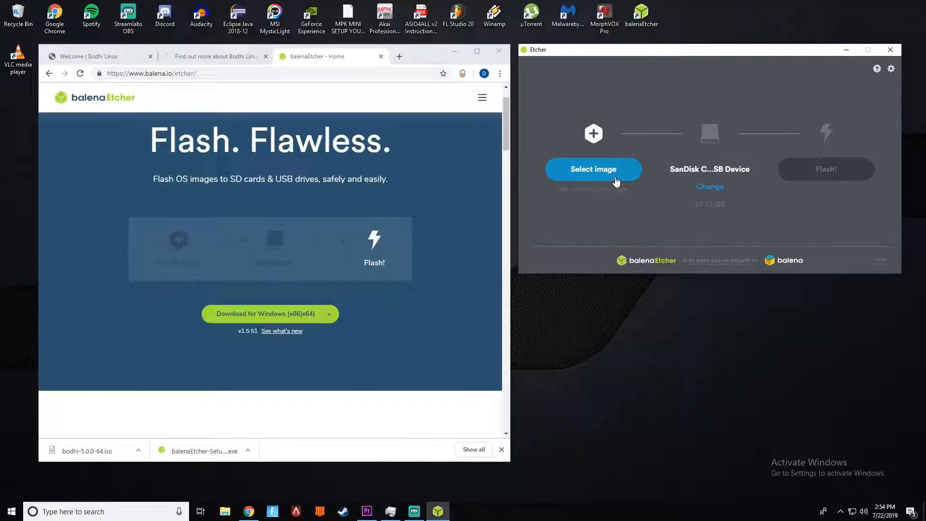
Load bodhi-5.0.0-64.iso from Downloads as the image to flash
{"action": "left_click", "coordinate": [593, 169]}
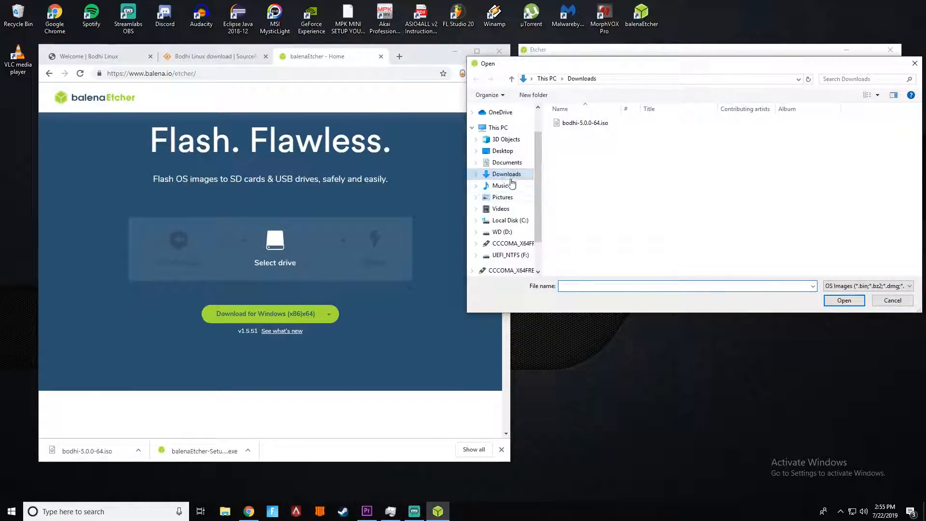
{"action": "left_click", "coordinate": [585, 123]}
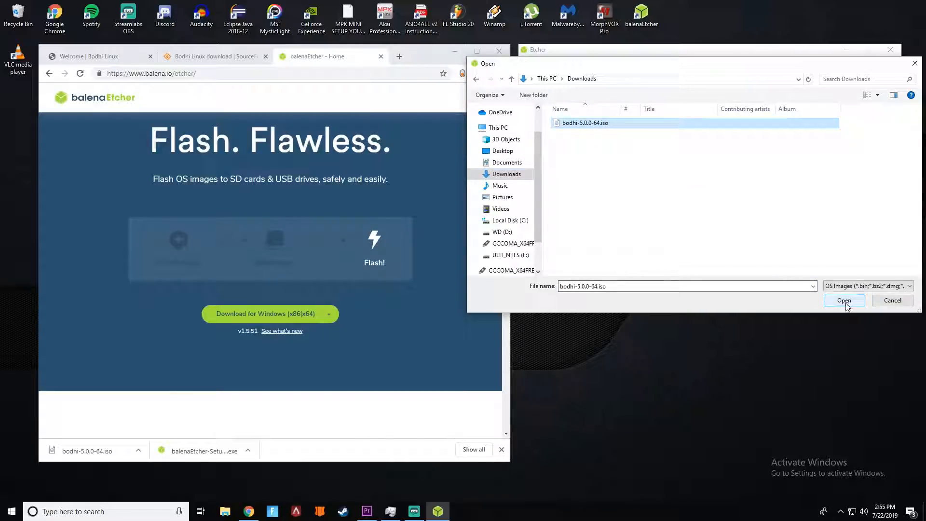
{"action": "left_click", "coordinate": [843, 300]}
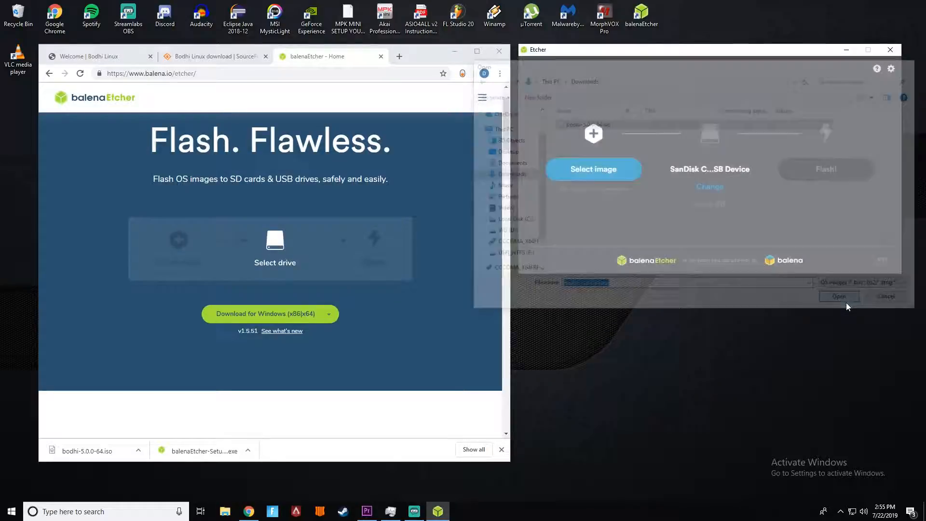
Confirm the SanDisk Cruzer Glide as the target drive and begin flashing the Bodhi ISO
{"action": "left_click", "coordinate": [838, 296]}
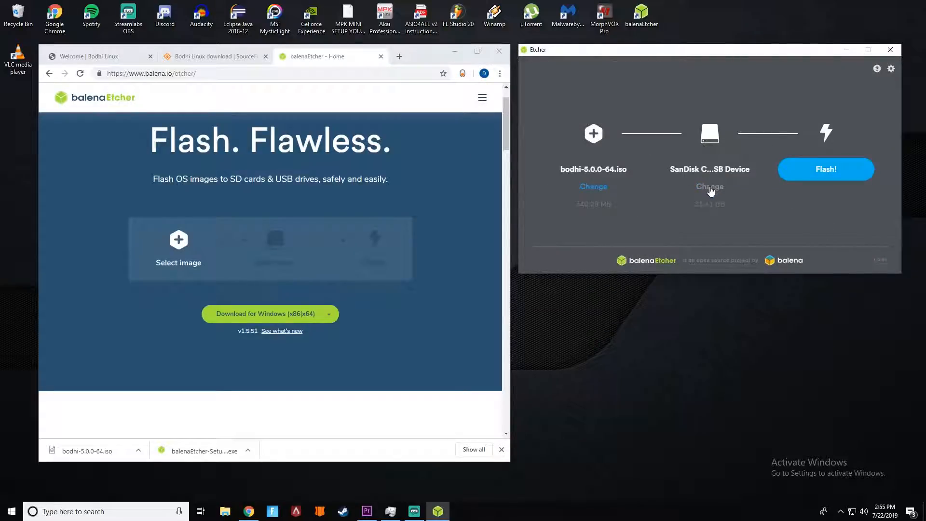
{"action": "left_click", "coordinate": [709, 186]}
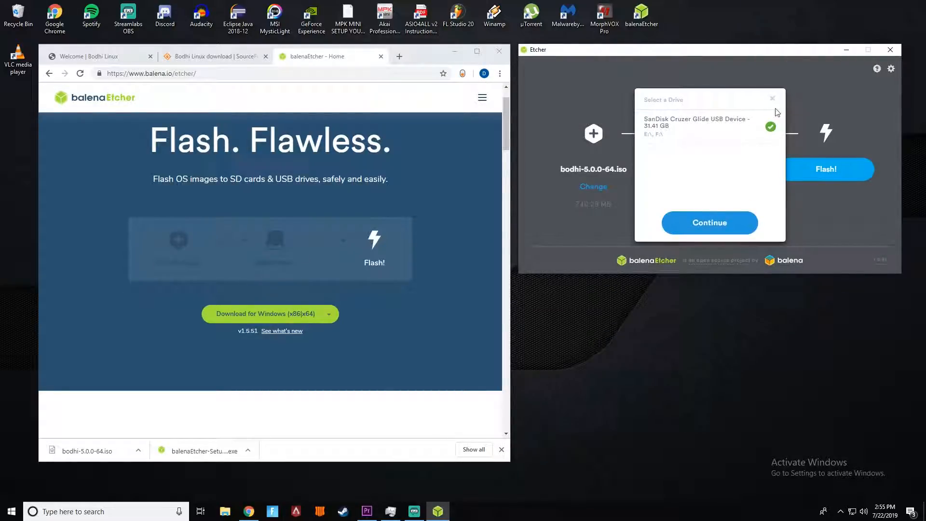
{"action": "left_click", "coordinate": [709, 223]}
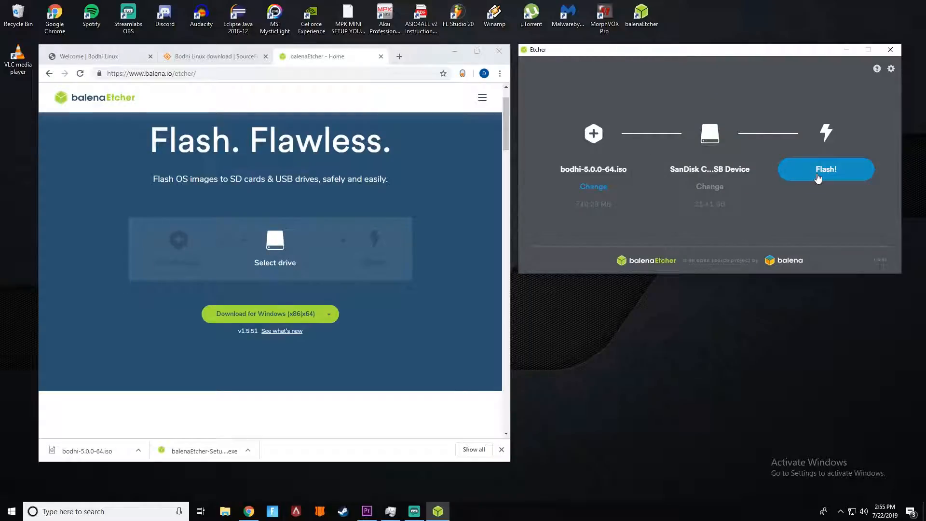
{"action": "left_click", "coordinate": [825, 169]}
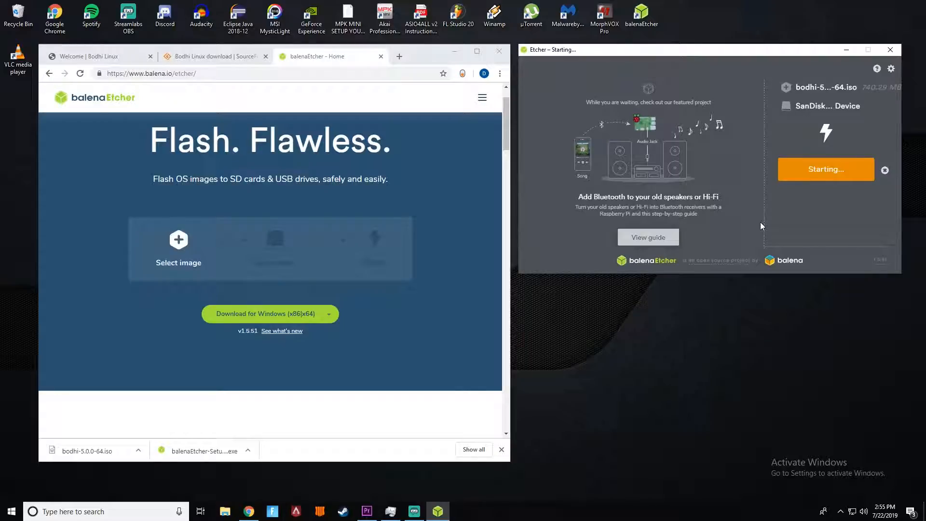